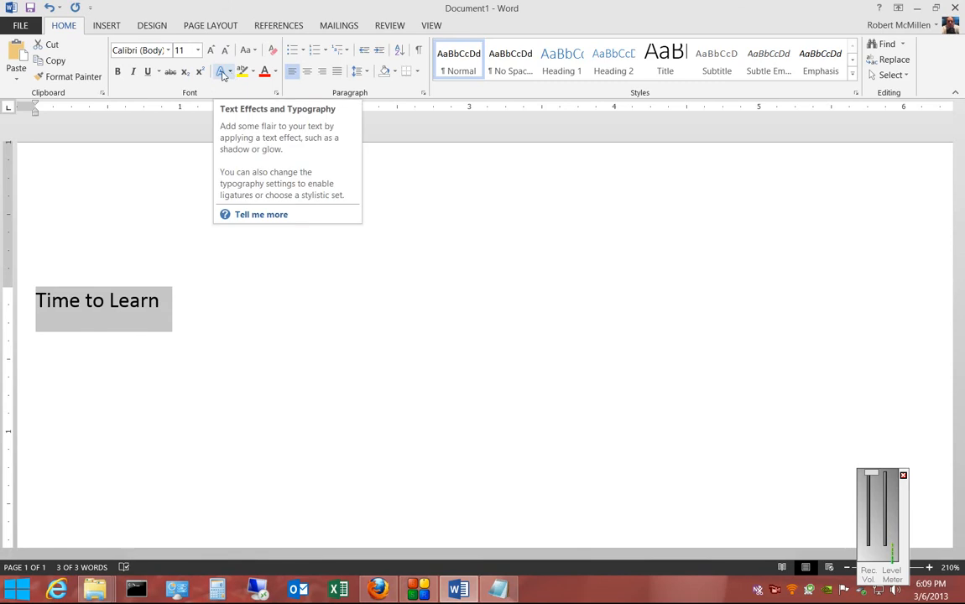
{"action": "mouse_move", "coordinate": [233, 77]}
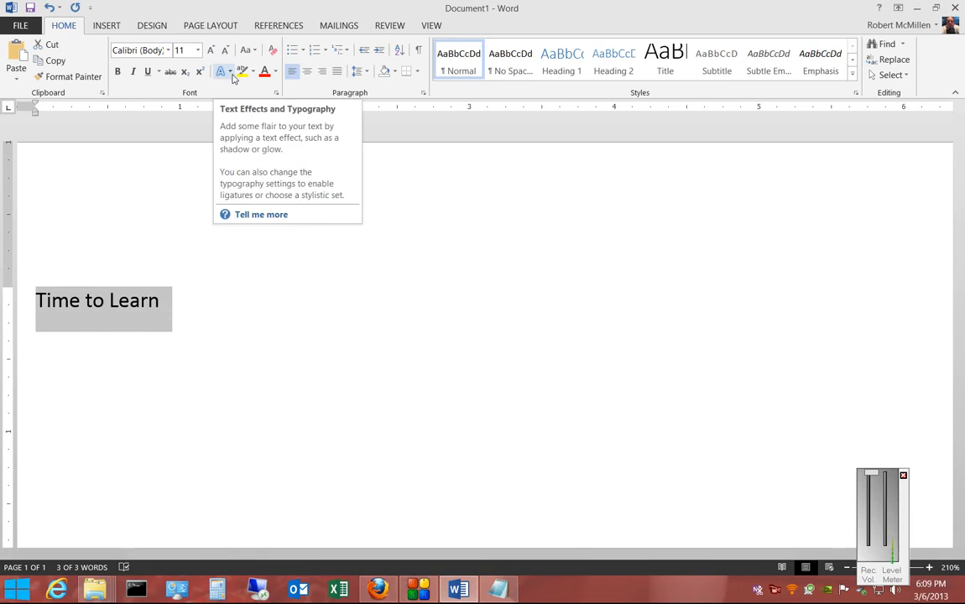
Step: Bold 'Time to Learn' and apply an Outer shadow preset from the Text Effects Shadow gallery
{"action": "left_click", "coordinate": [222, 71]}
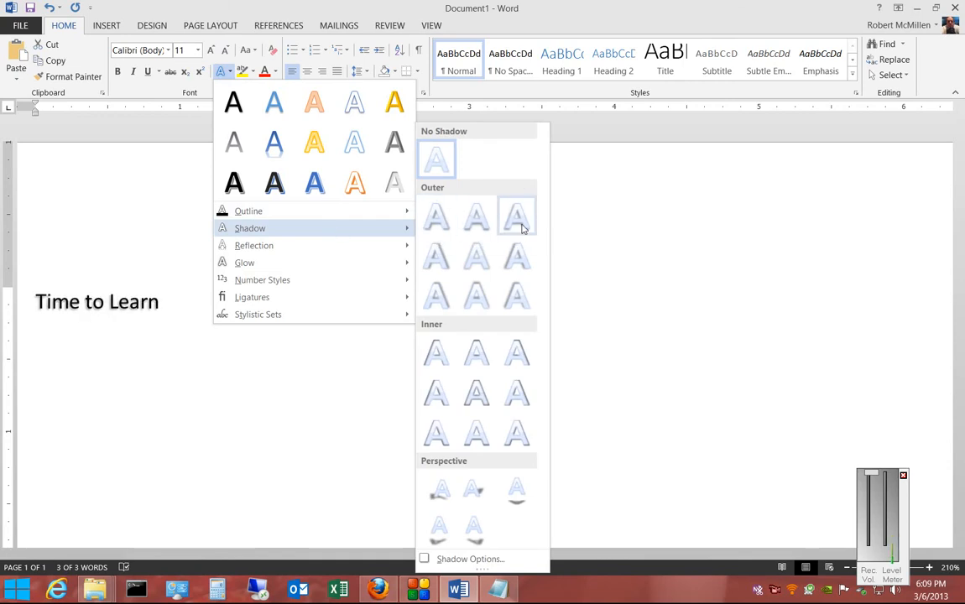
{"action": "mouse_move", "coordinate": [516, 295]}
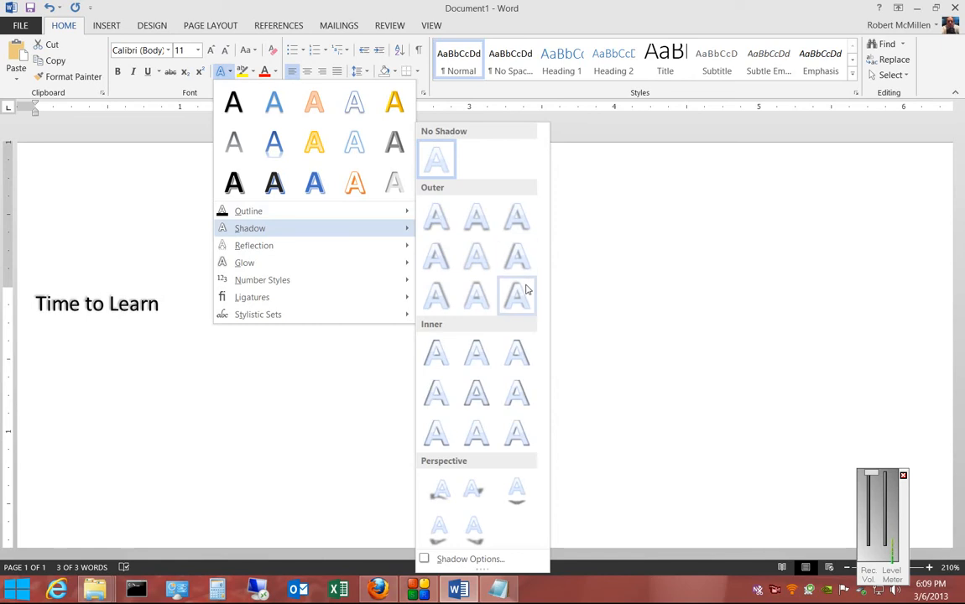
{"action": "mouse_move", "coordinate": [437, 295]}
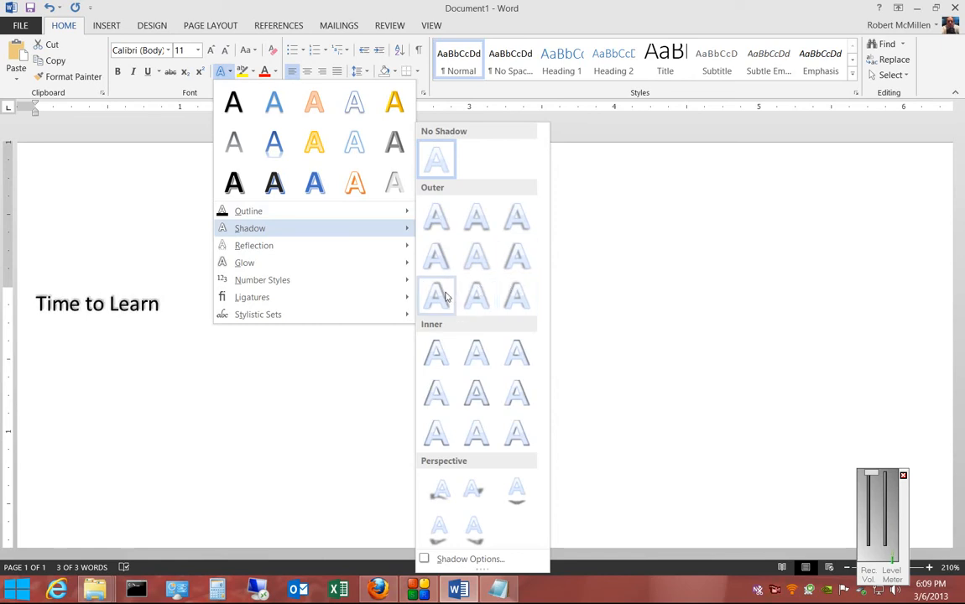
{"action": "mouse_move", "coordinate": [436, 352]}
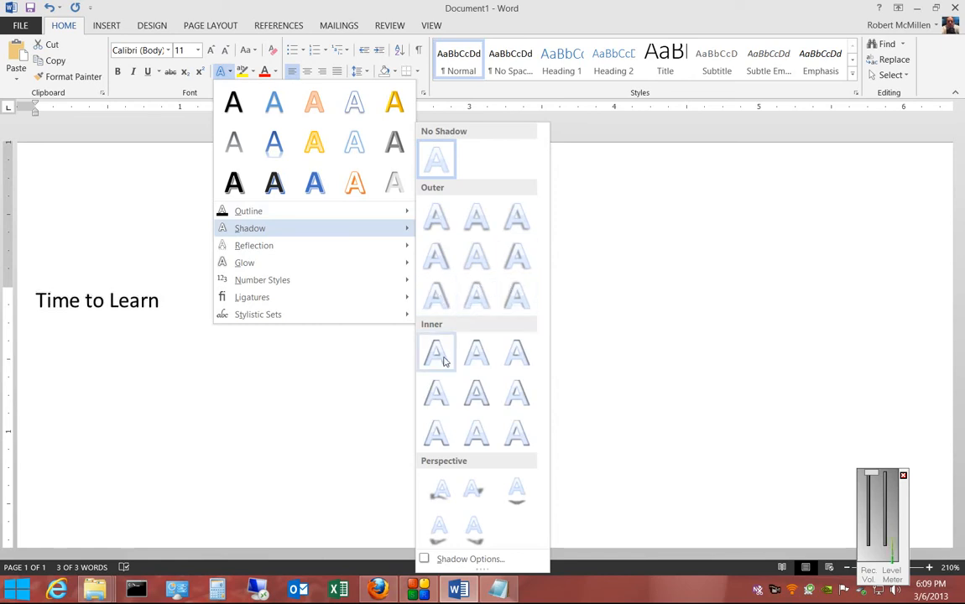
{"action": "mouse_move", "coordinate": [516, 393]}
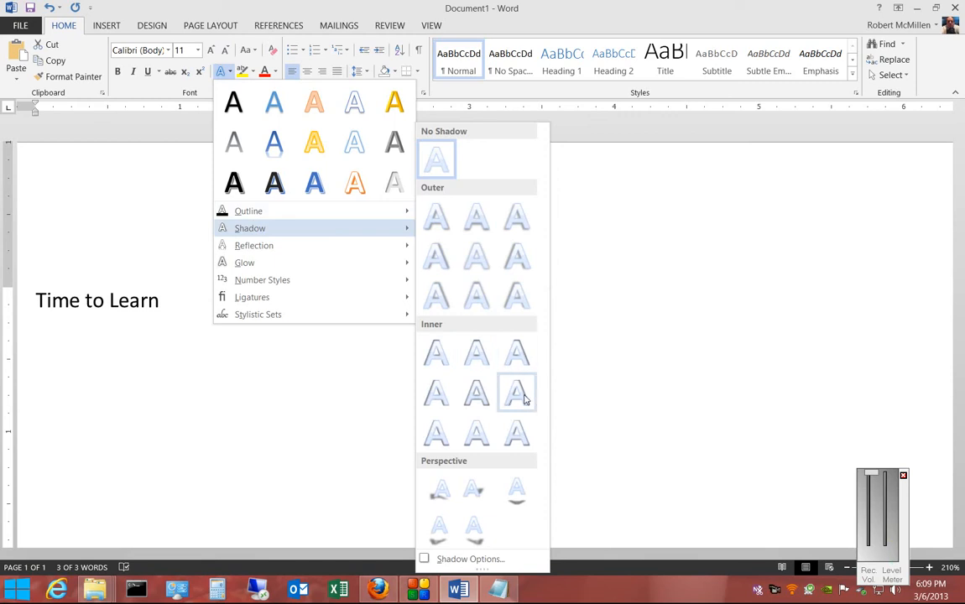
{"action": "mouse_move", "coordinate": [477, 433]}
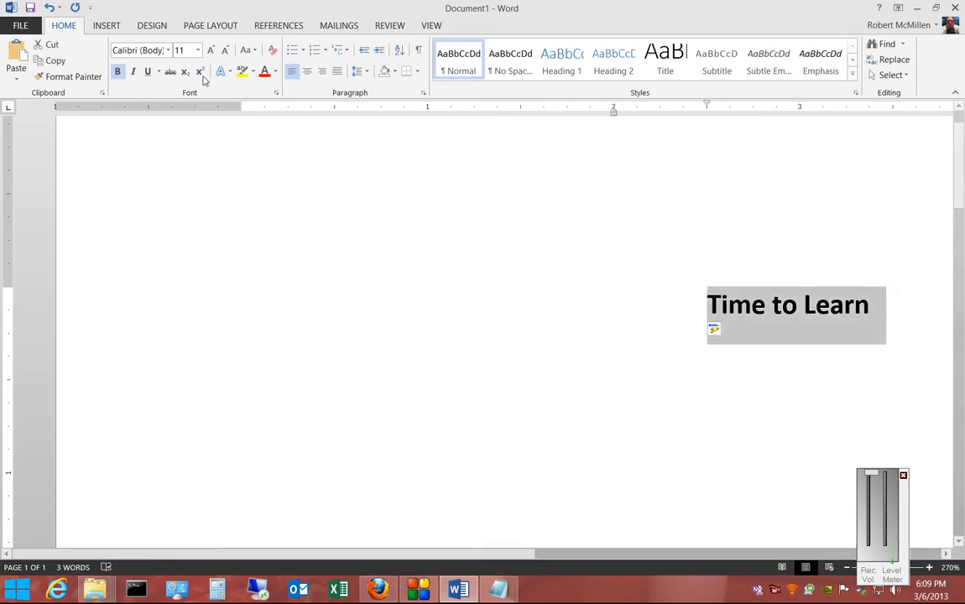
{"action": "left_click", "coordinate": [221, 70]}
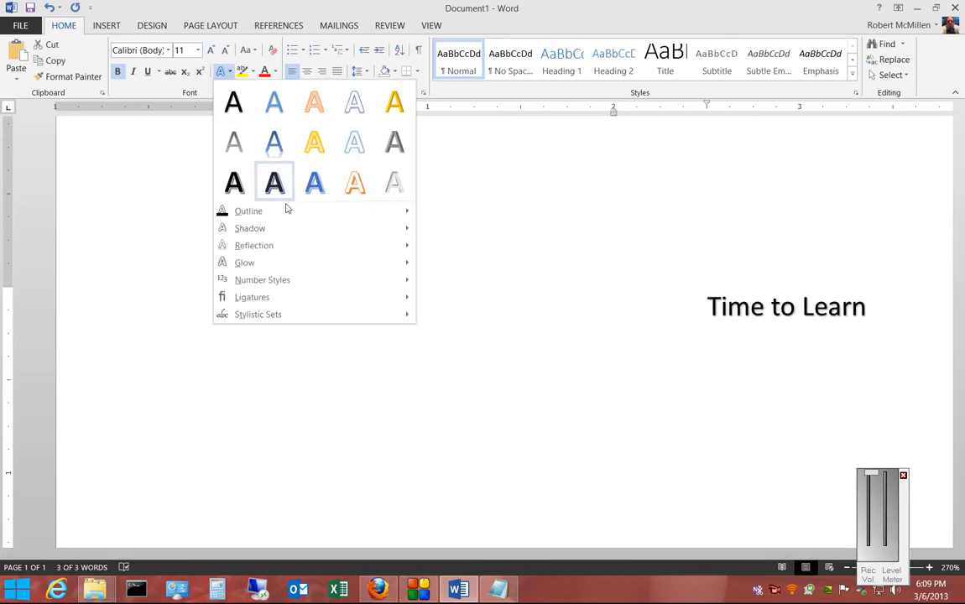
{"action": "left_click", "coordinate": [248, 229]}
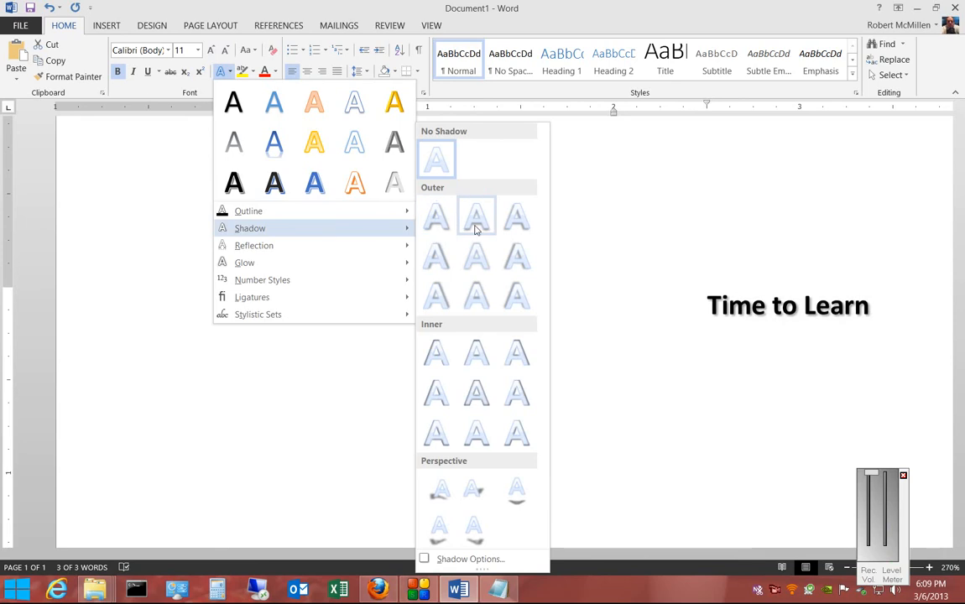
{"action": "mouse_move", "coordinate": [517, 255]}
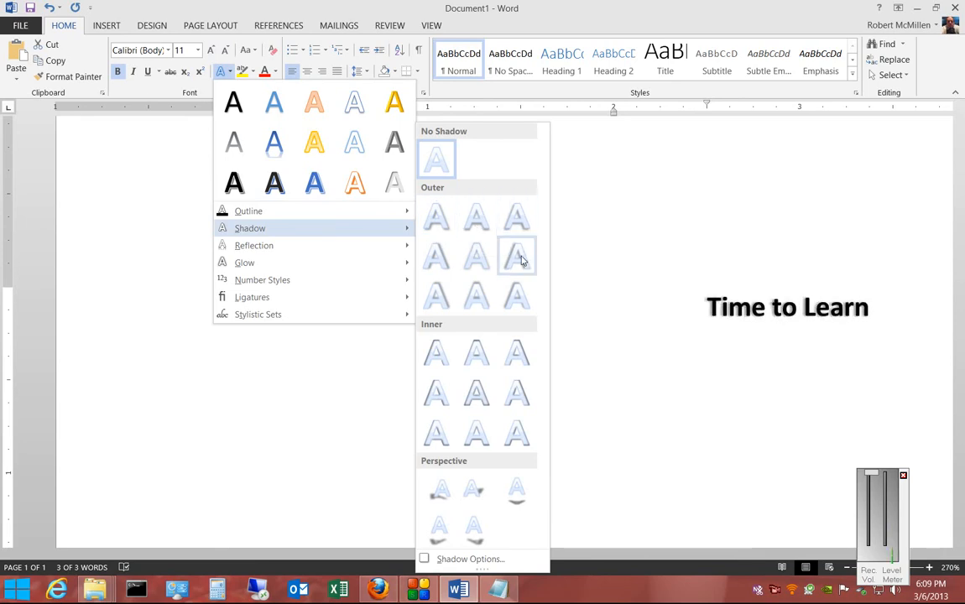
{"action": "left_click", "coordinate": [517, 255]}
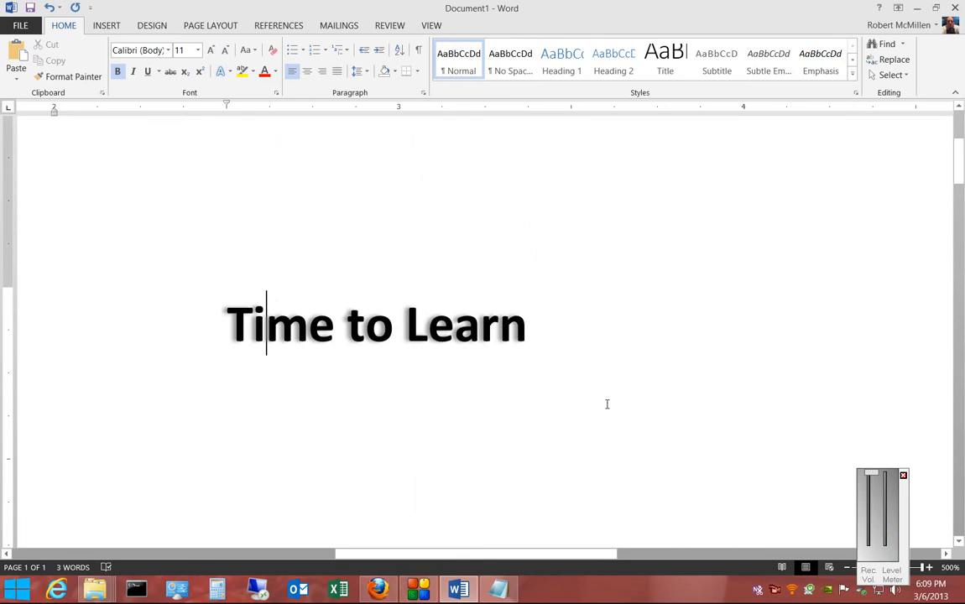
Step: Select the entire zoomed-in 'Time to Learn' line
{"action": "triple_click", "coordinate": [376, 325]}
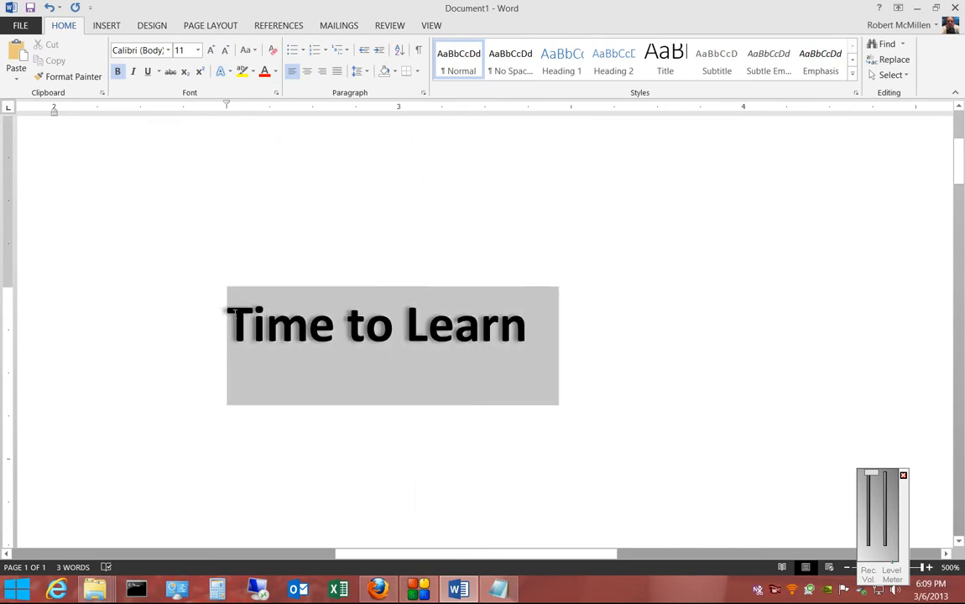